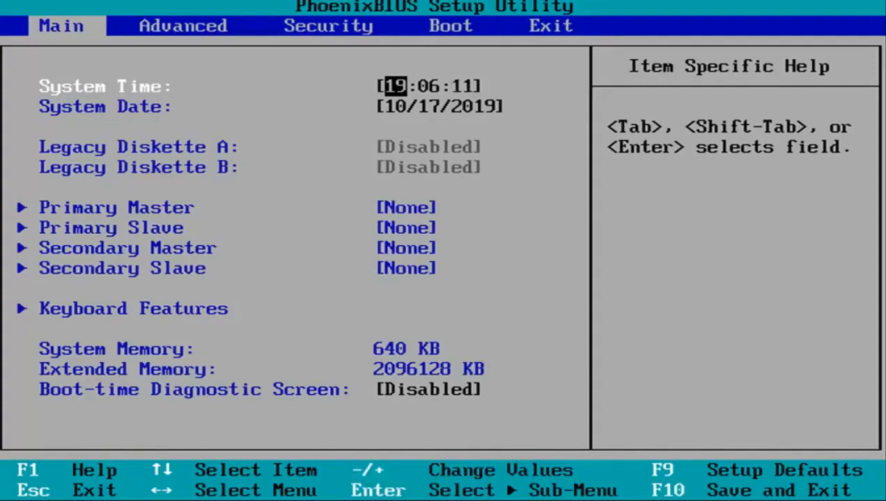
- Load the setup defaults with F9, restoring Legacy Diskette A to 1.44/1.25 MB
{"action": "key", "text": "f9"}
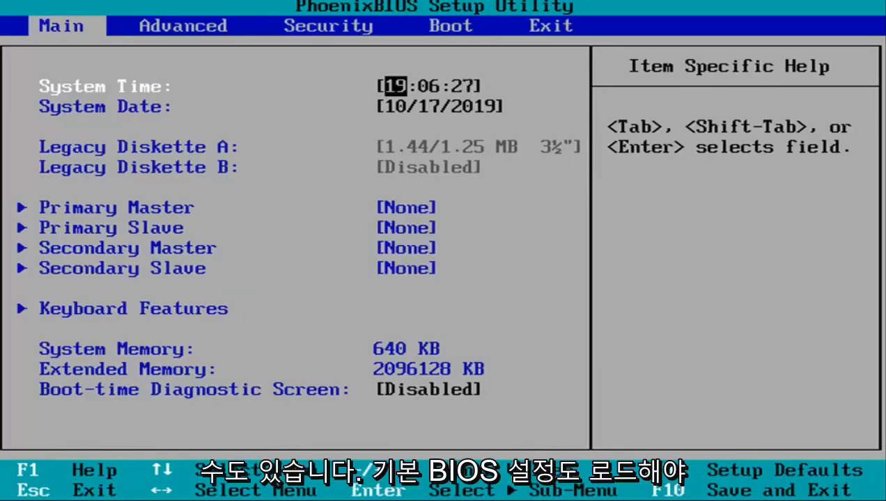
{"action": "left_click", "coordinate": [327, 25]}
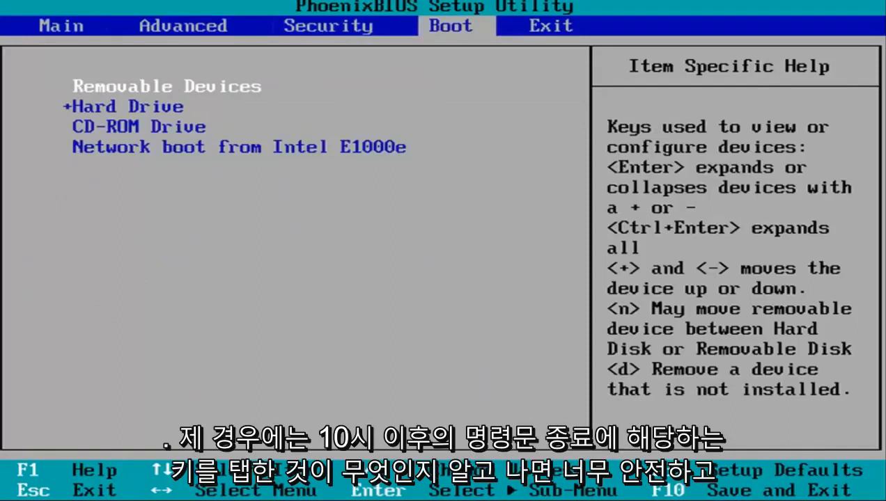
- Request save-and-exit with F10 from the Boot tab's device order page
{"action": "key", "text": "F10"}
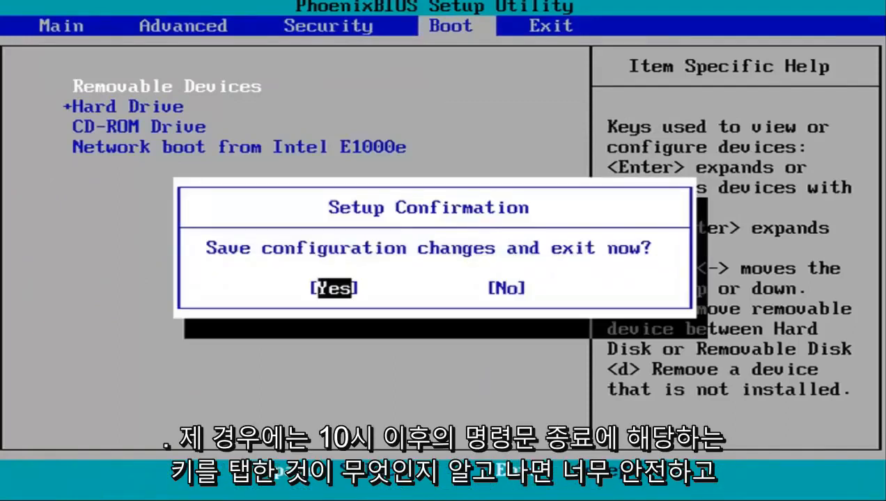